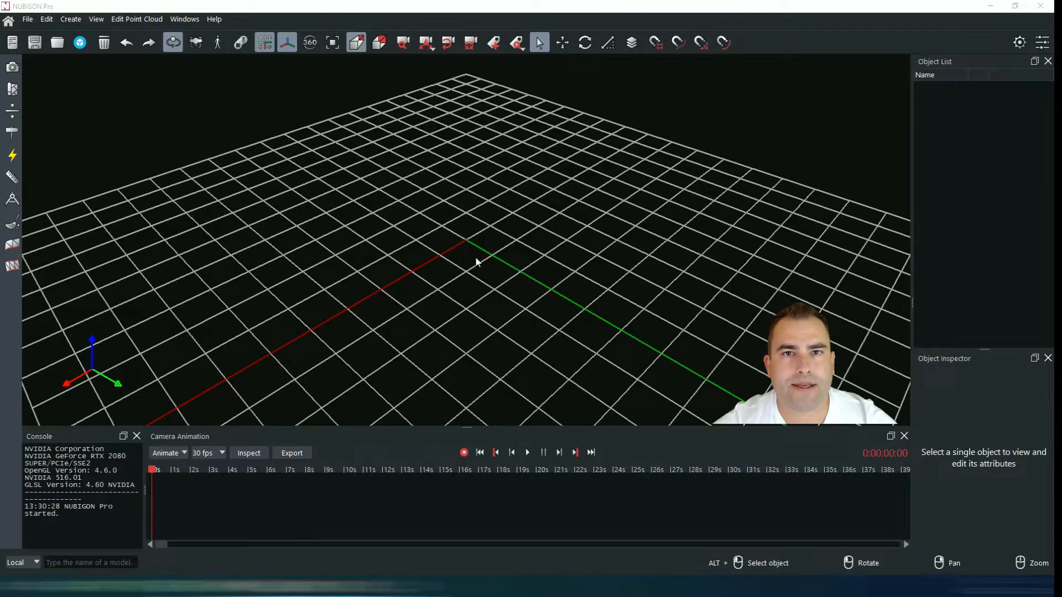
mouse_move(534, 256)
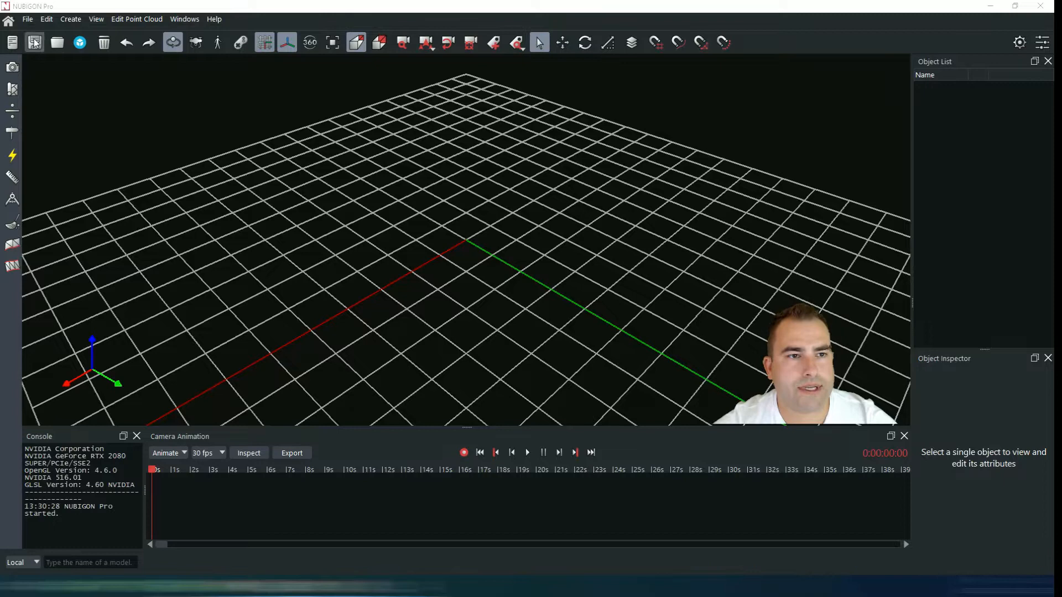
Open the E57 scan bytyb_sample.e57 to reach its octree generation settings.
left_click(56, 88)
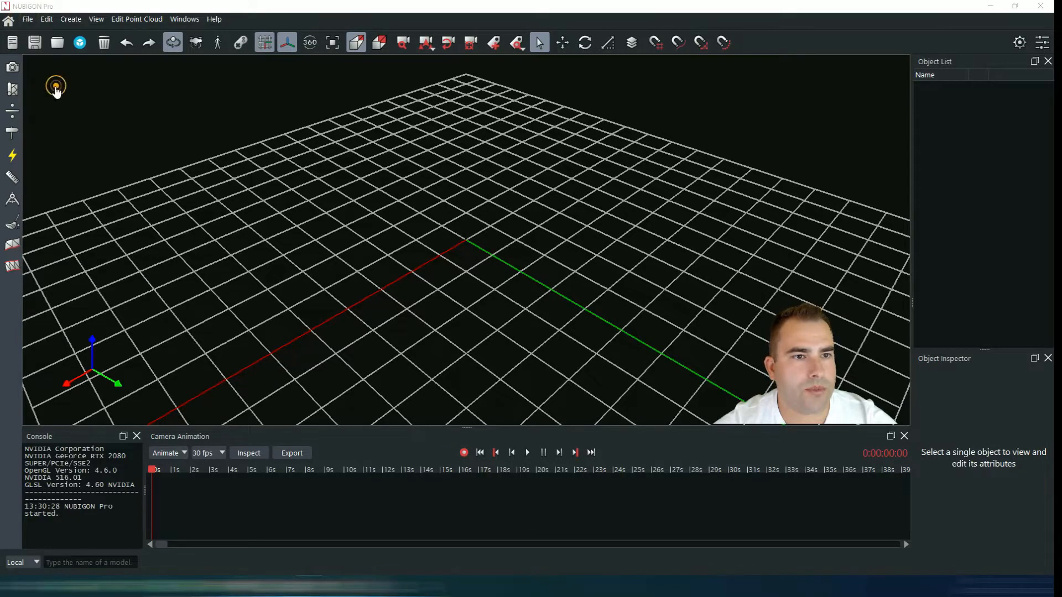
left_click(55, 87)
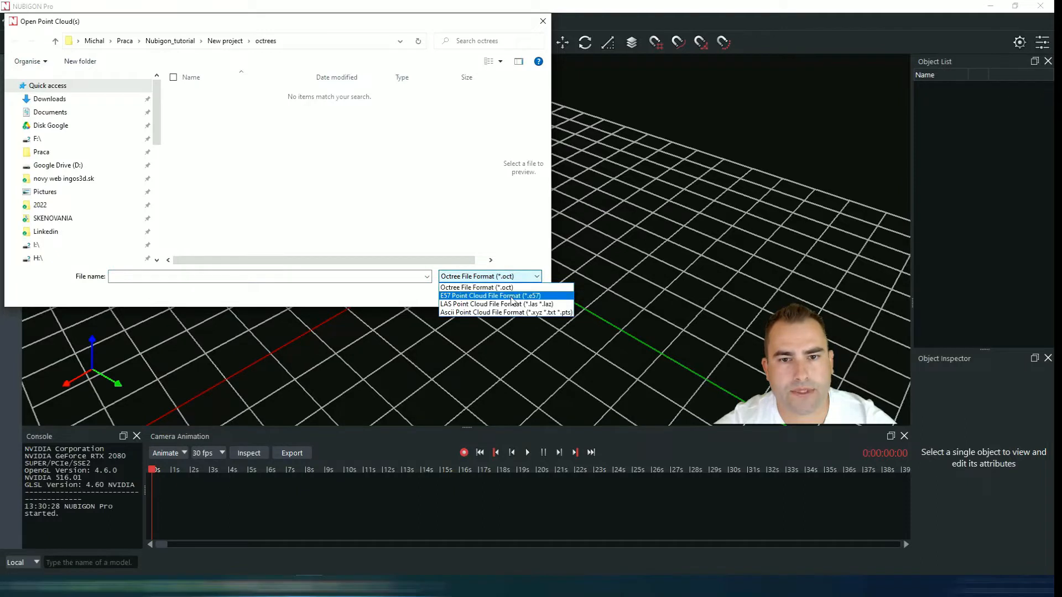
left_click(489, 296)
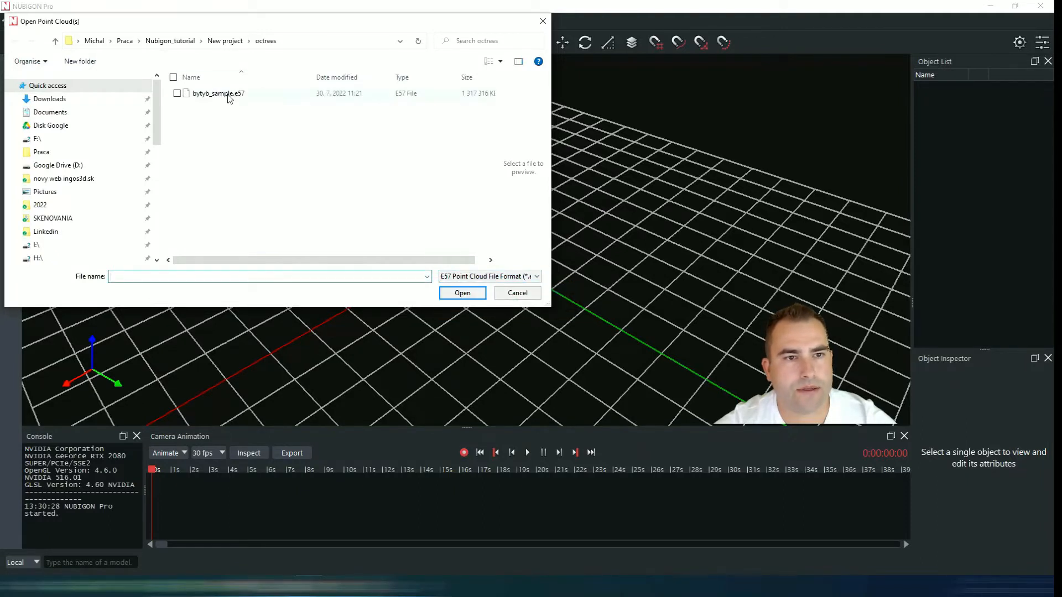
left_click(218, 93)
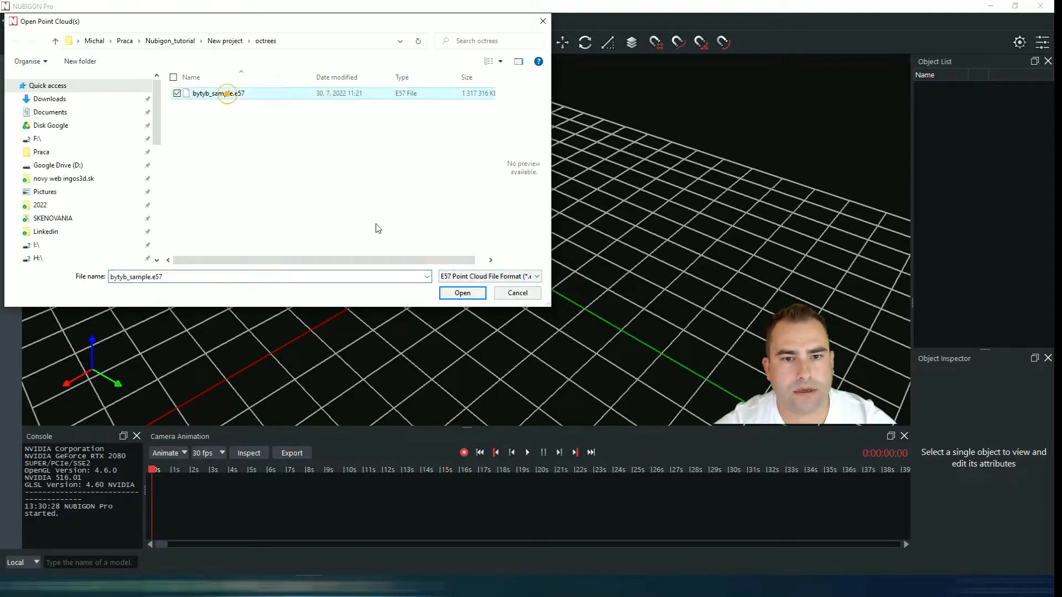
left_click(462, 292)
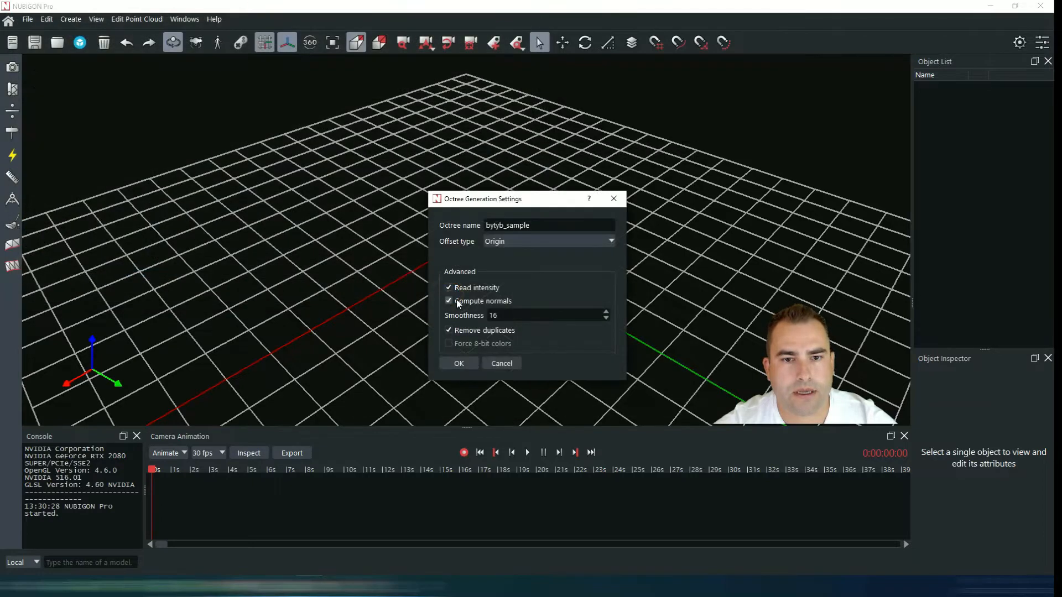
mouse_move(608, 298)
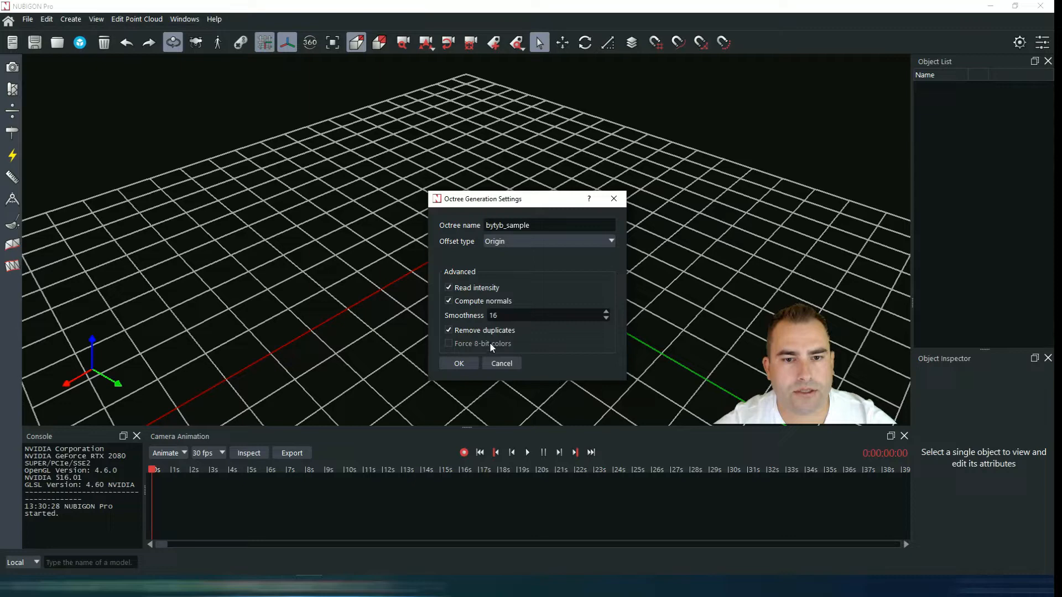
Convert bytyb_sample into an octree with default settings, then clear the scene.
left_click(459, 364)
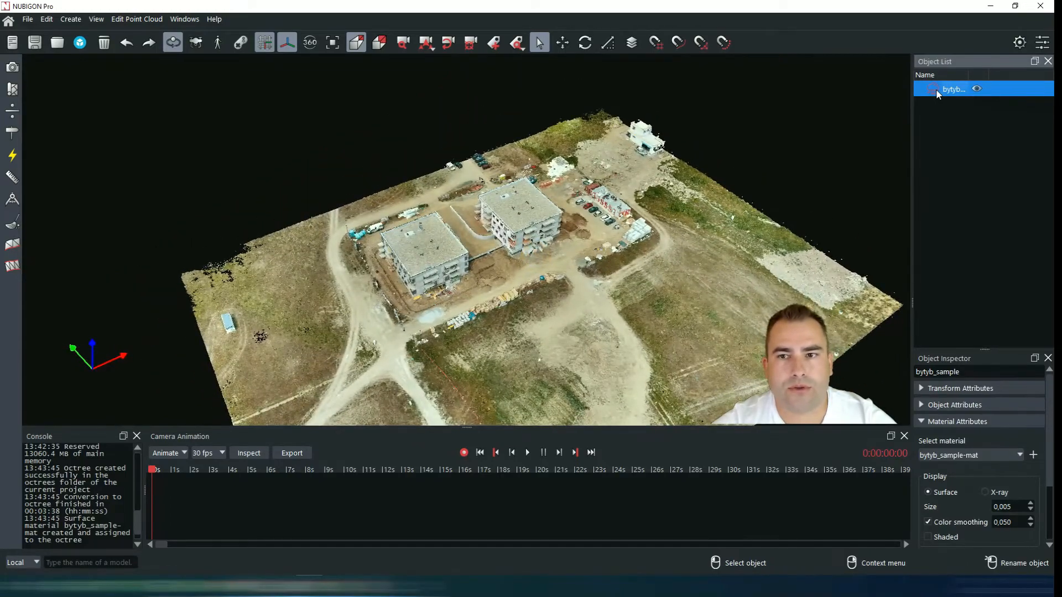
left_click(104, 42)
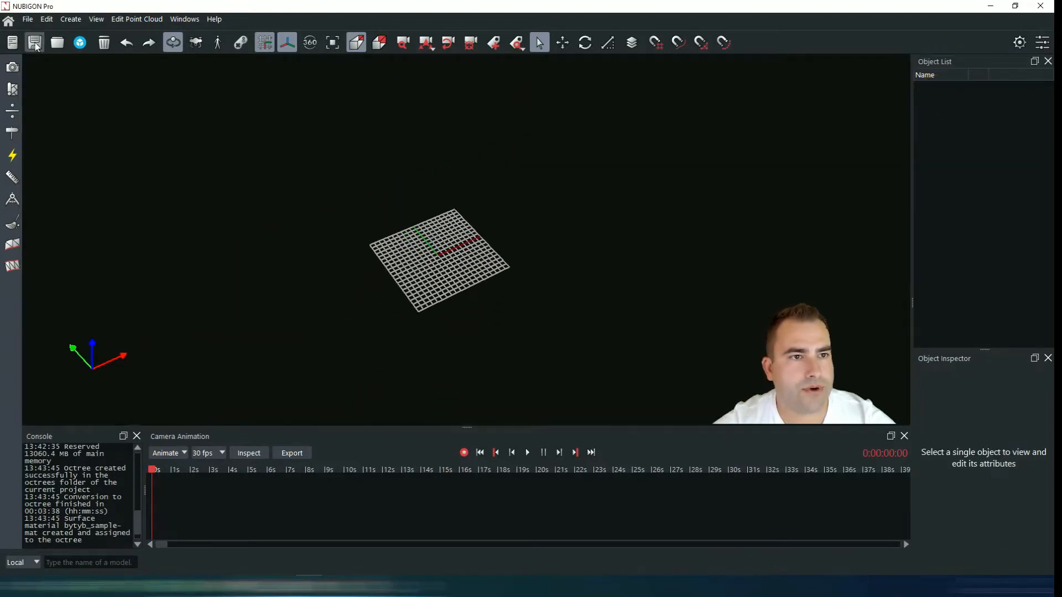
left_click(28, 18)
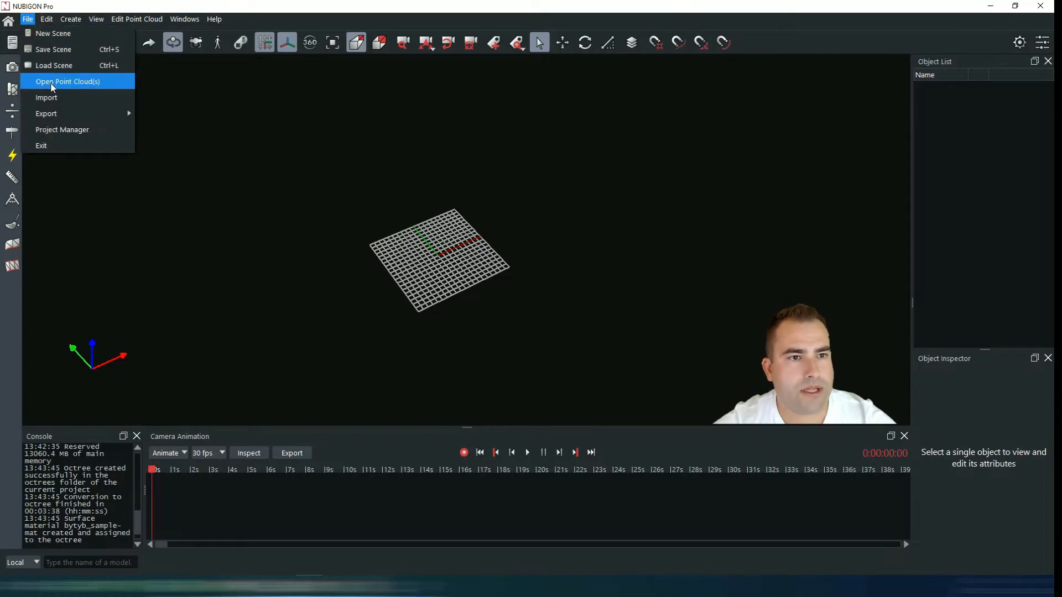
Load the bytyb_sample.oct octree from the octrees folder.
left_click(67, 81)
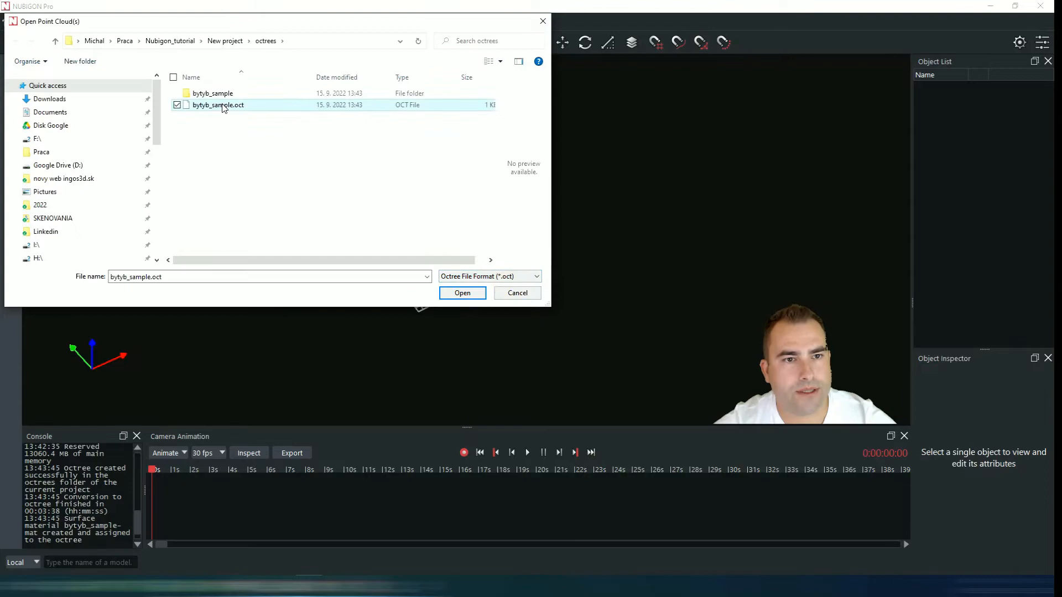
left_click(462, 293)
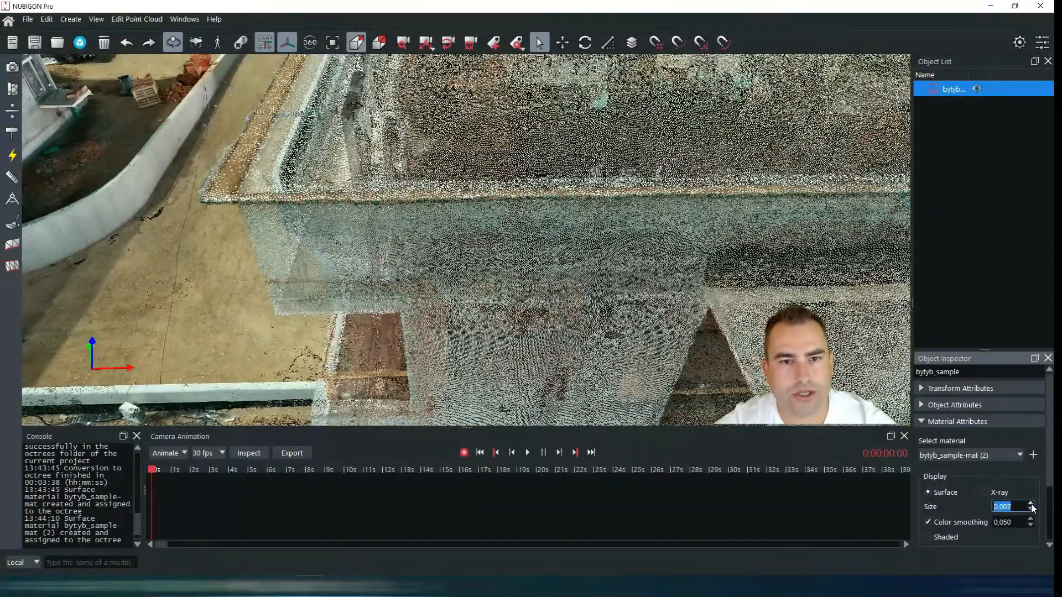
Lower the bytyb_sample point size to 0.003 and switch its material to X-ray display.
left_click(1030, 504)
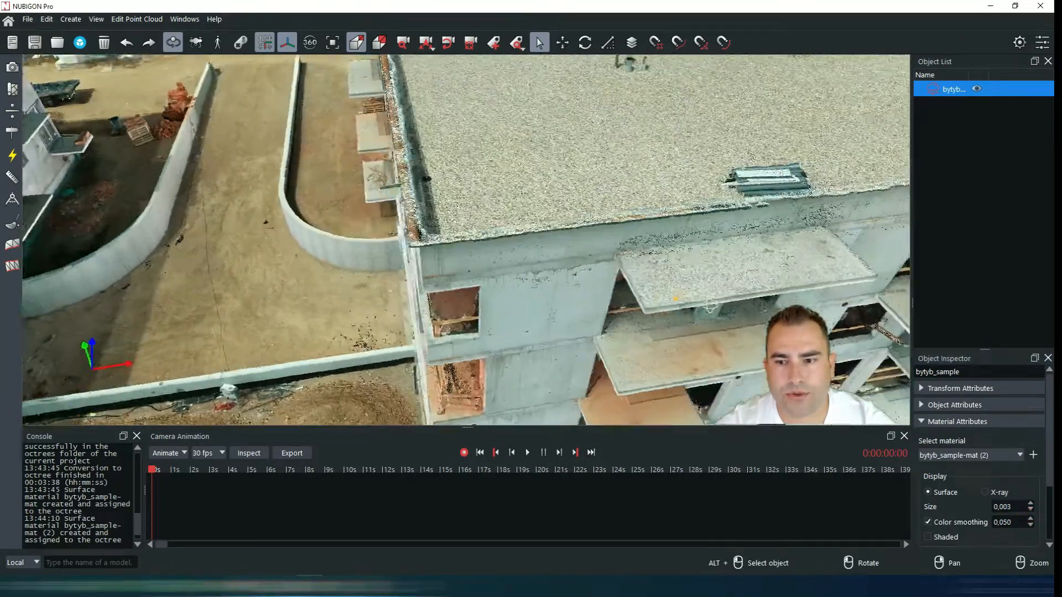
left_click(989, 492)
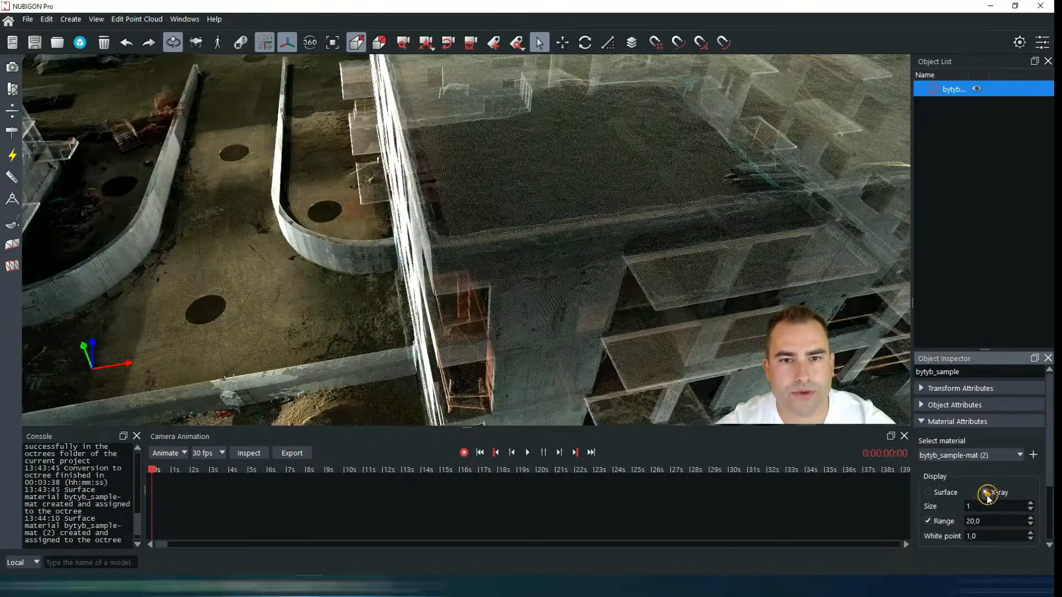